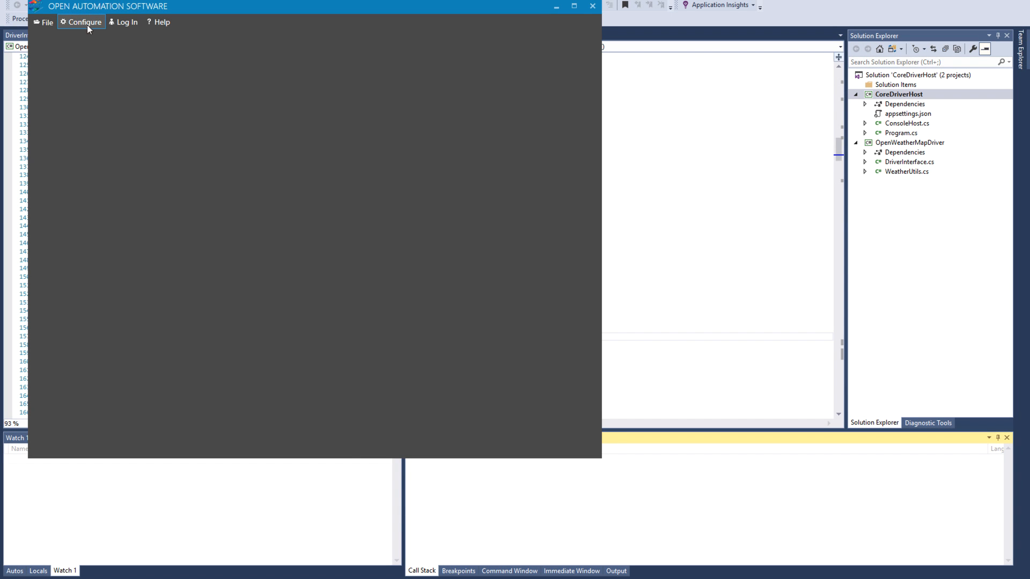
Step: Show the OpenWeatherMap API driver's properties under Configure > Drivers
left_click(81, 22)
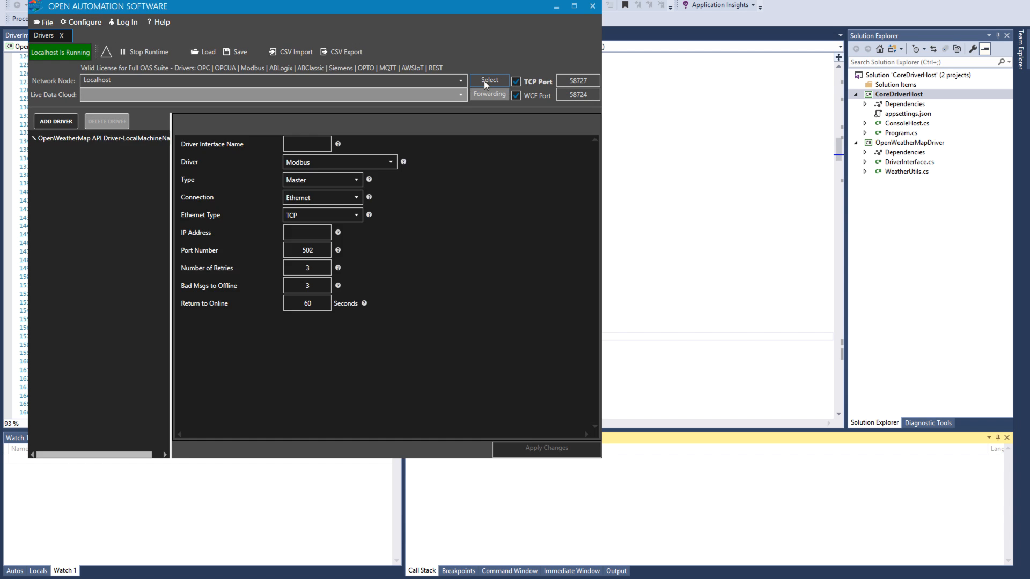
left_click(99, 138)
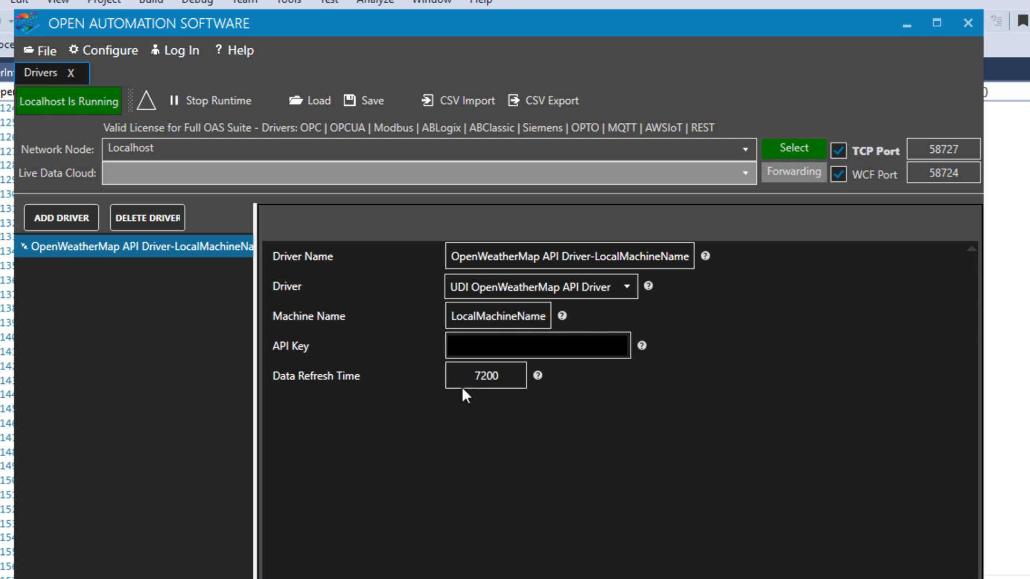
Step: Load the Localhost node's tags in the Tags configuration
left_click(103, 50)
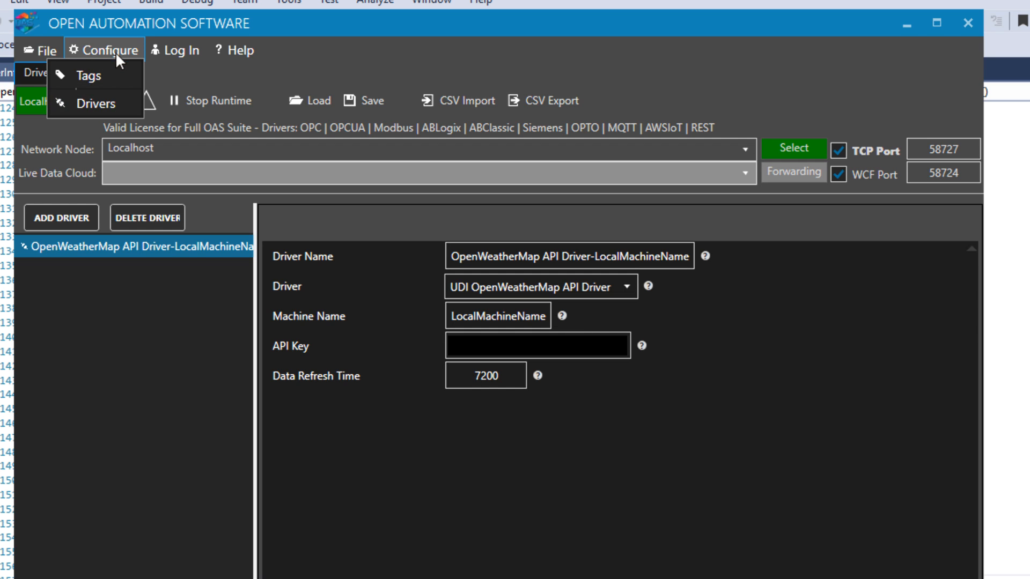
left_click(88, 76)
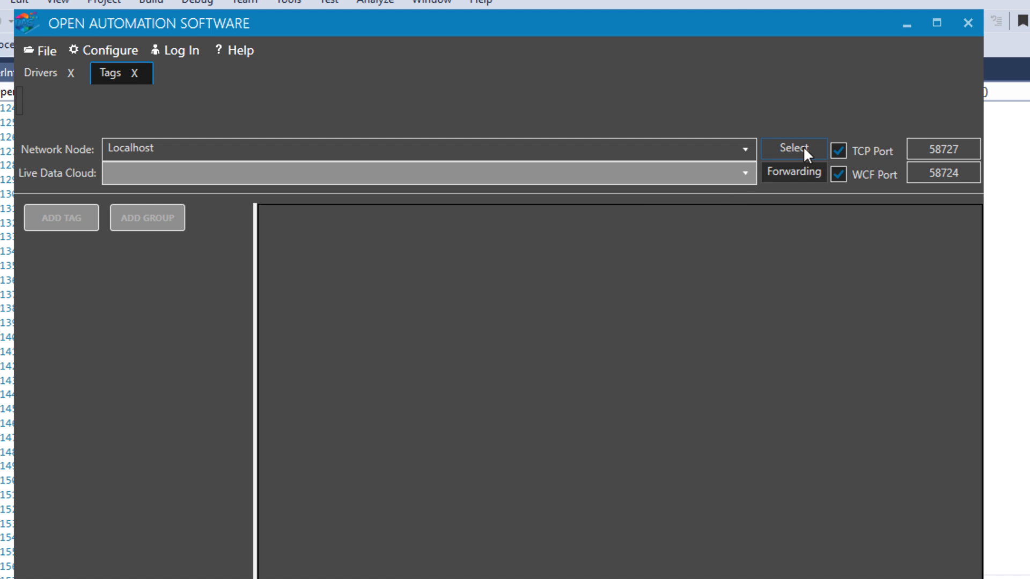
left_click(792, 150)
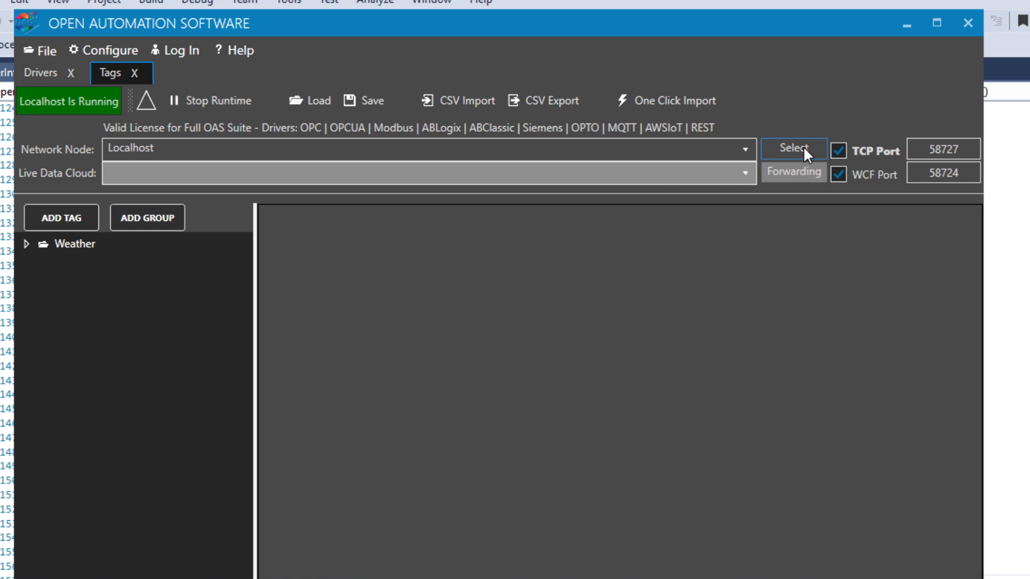
Step: Expand the Weather group and Location0 to reveal tags like CityName, Humidity and Temperature
left_click(26, 243)
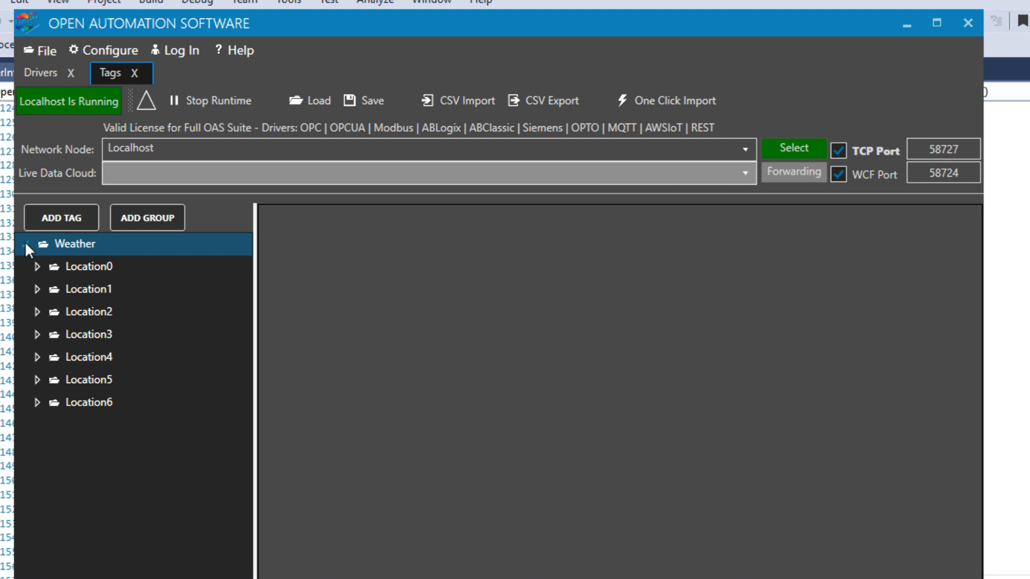
left_click(98, 312)
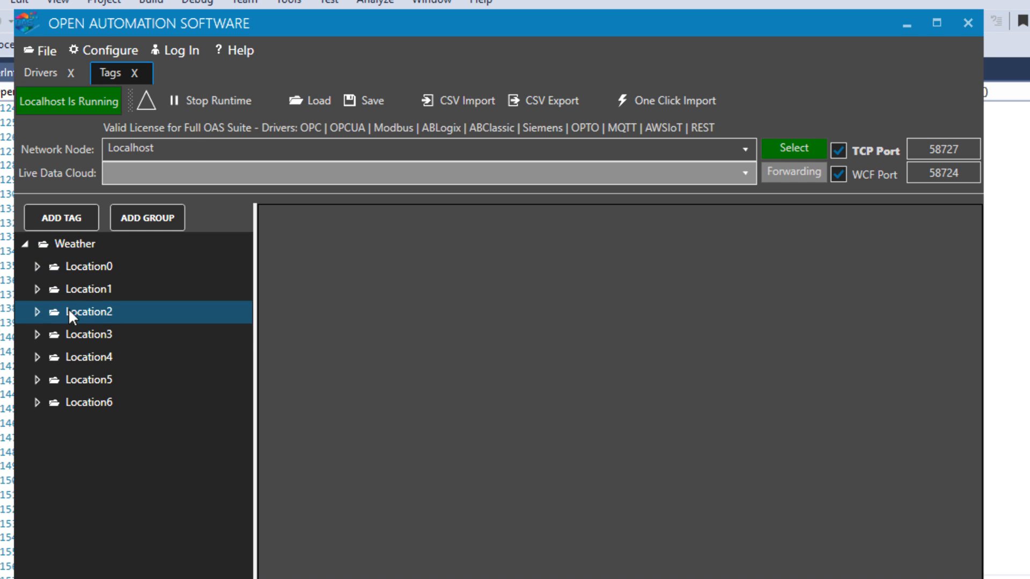
mouse_move(78, 306)
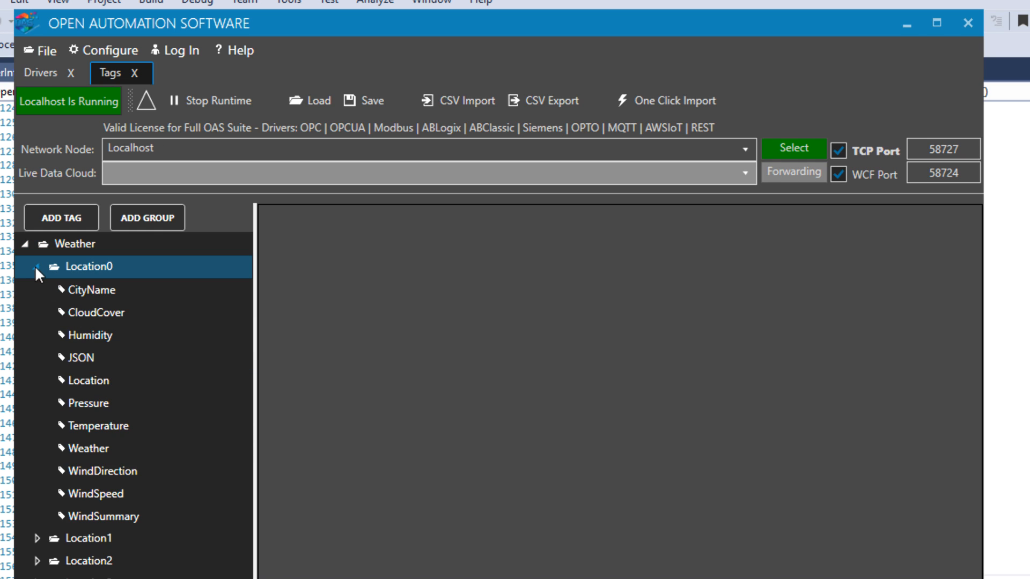
left_click(89, 380)
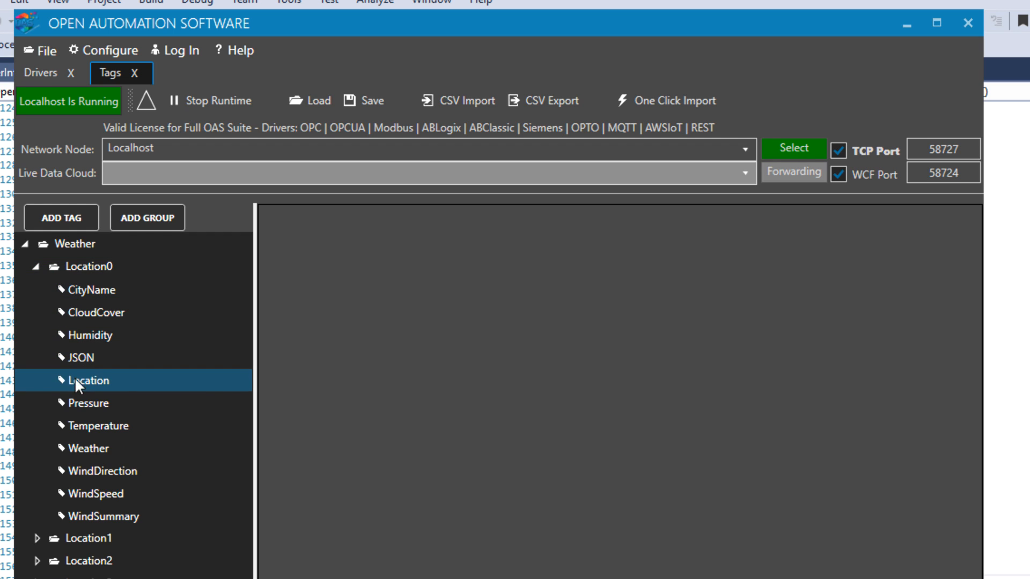
left_click(111, 516)
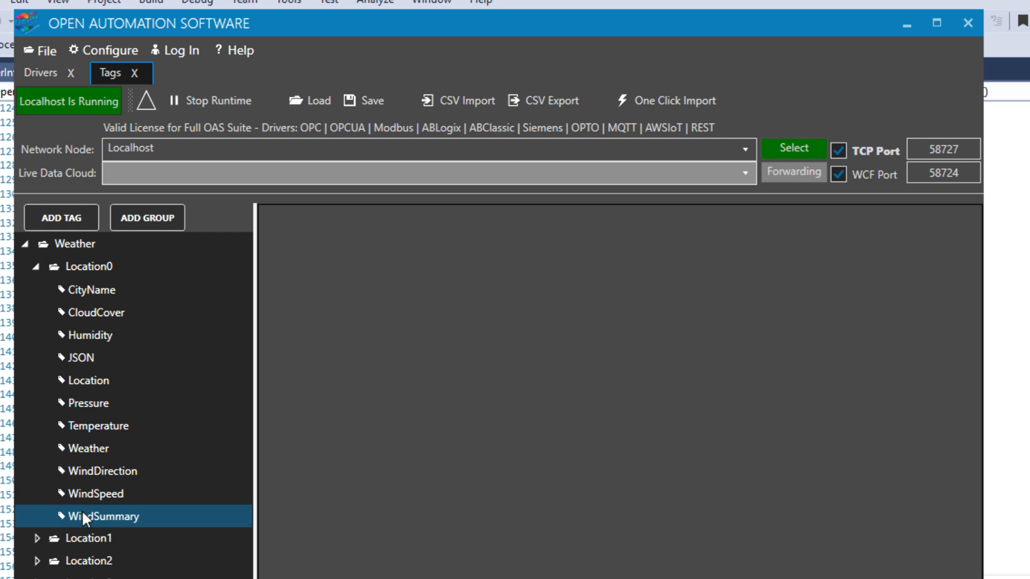
left_click(89, 335)
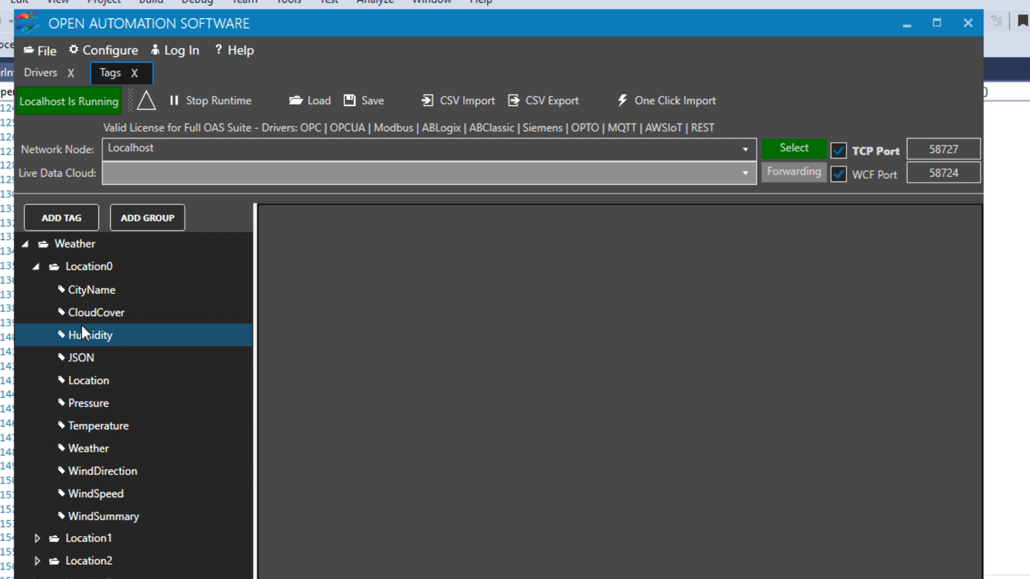
Step: Select Location0's CityName tag, reading New York for postal code 10001, leaving Data Point unchanged
left_click(86, 290)
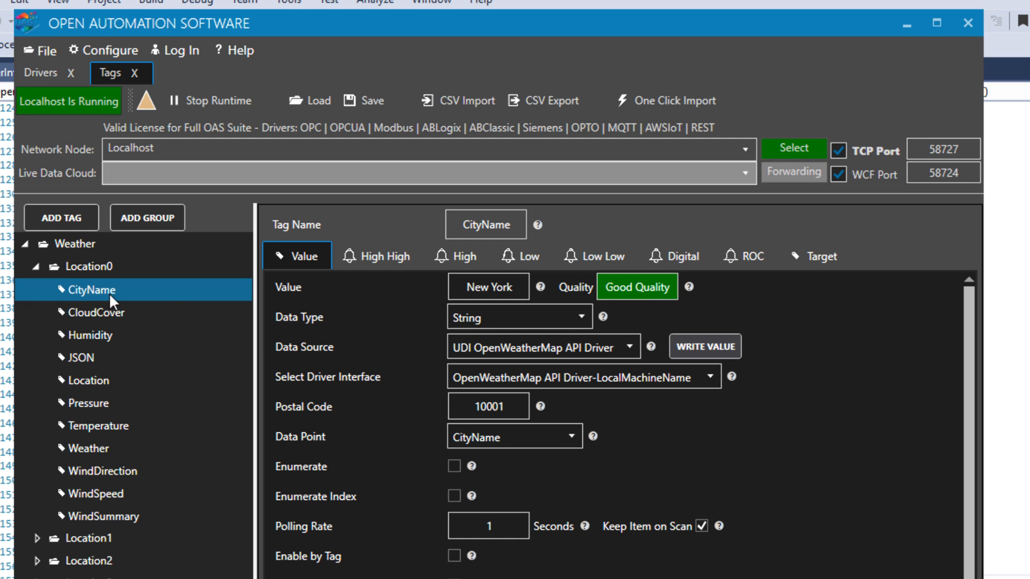
mouse_move(503, 303)
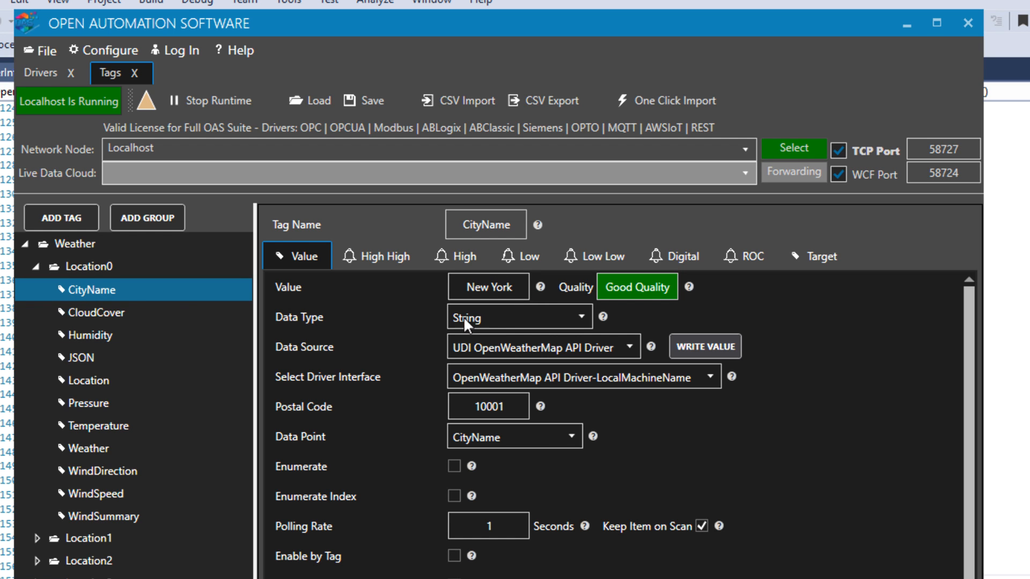
mouse_move(517, 387)
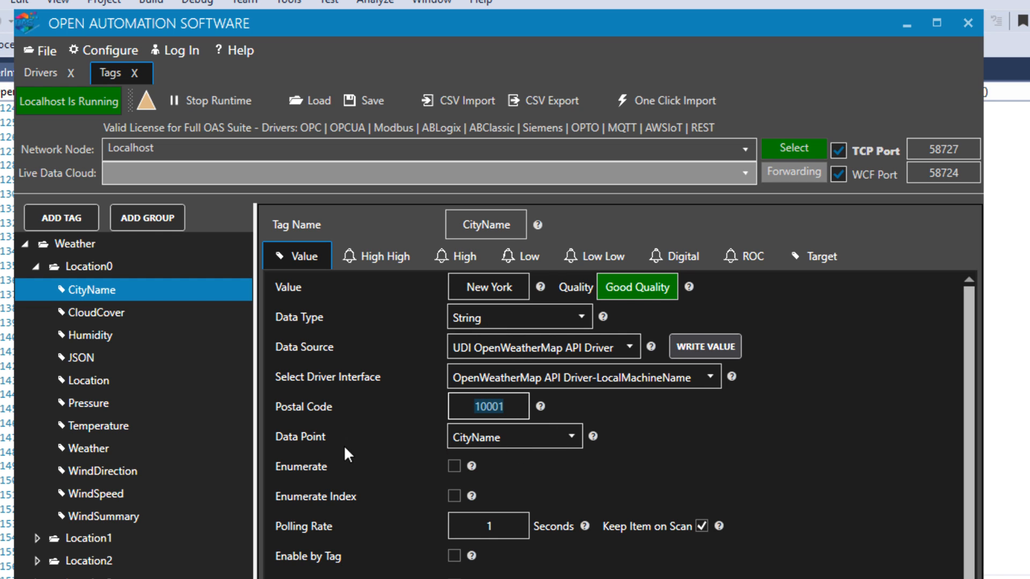
mouse_move(533, 420)
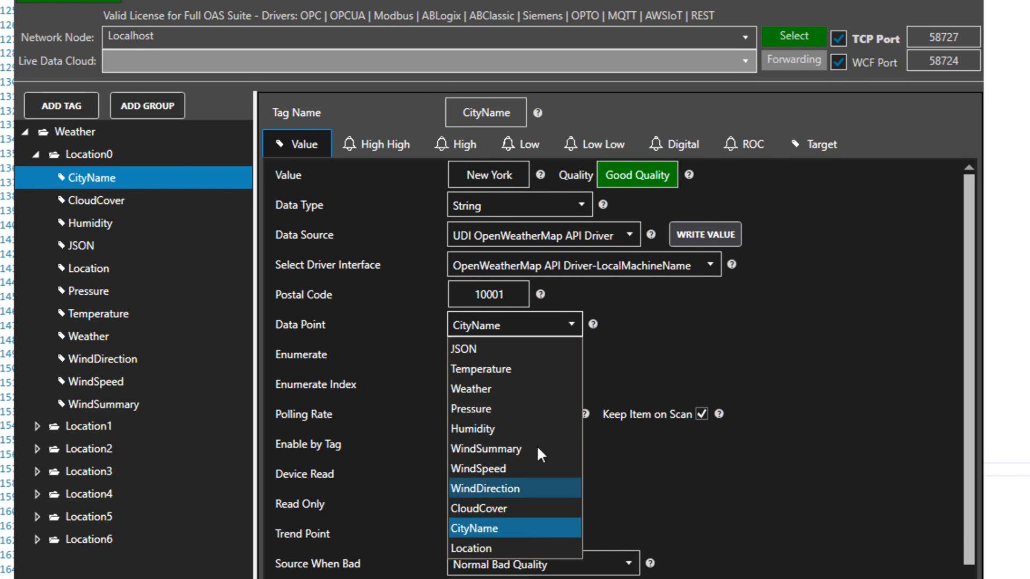
mouse_move(539, 508)
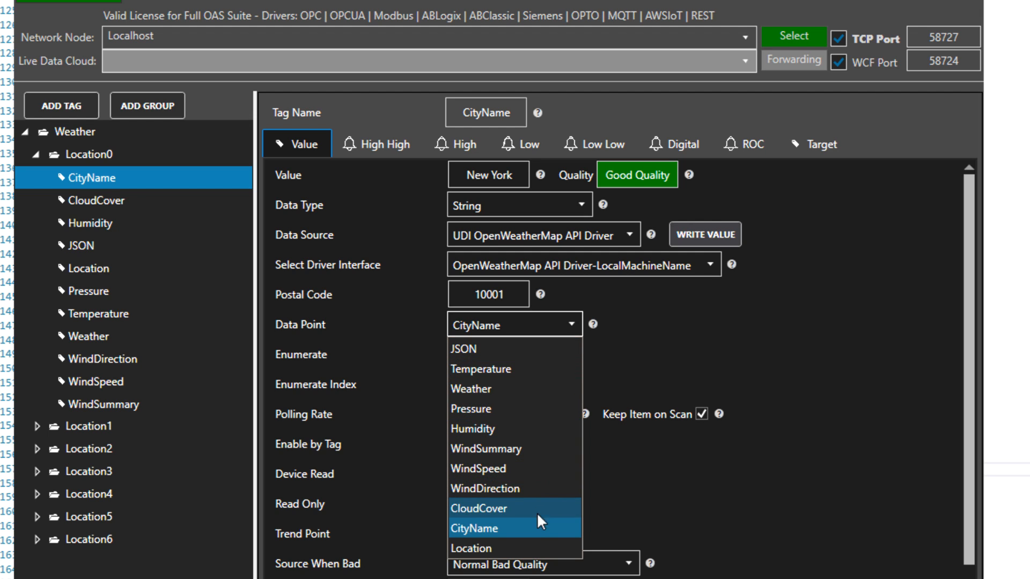
left_click(473, 529)
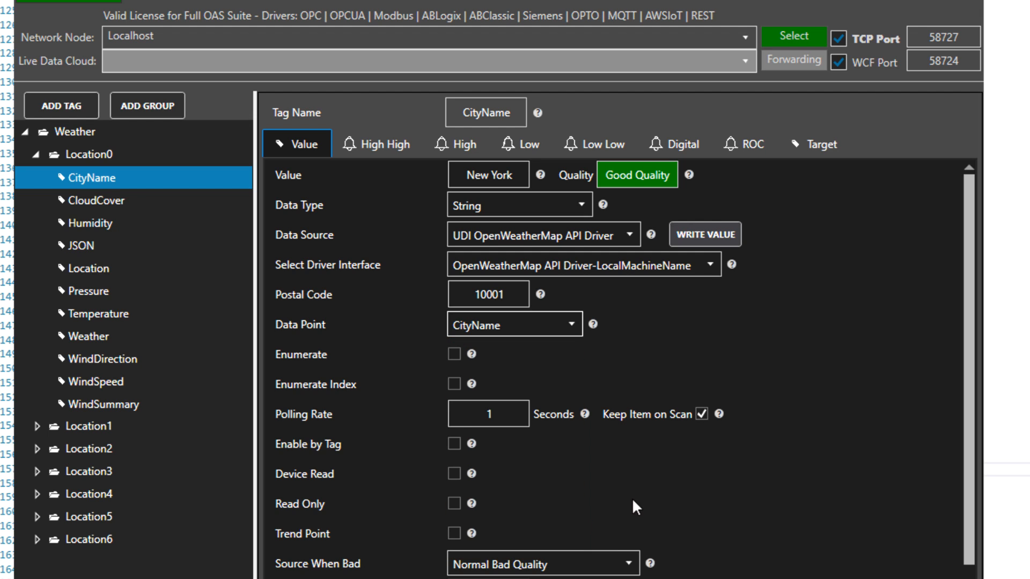
Step: View the CloudCover (40), Humidity (43) and JSON tags of Location0 in turn
left_click(95, 200)
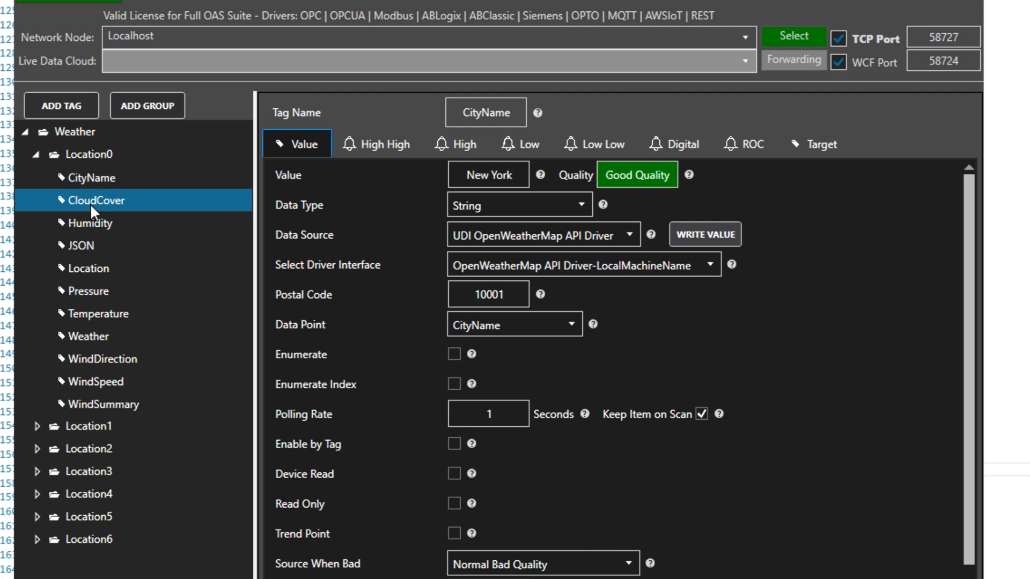
left_click(95, 200)
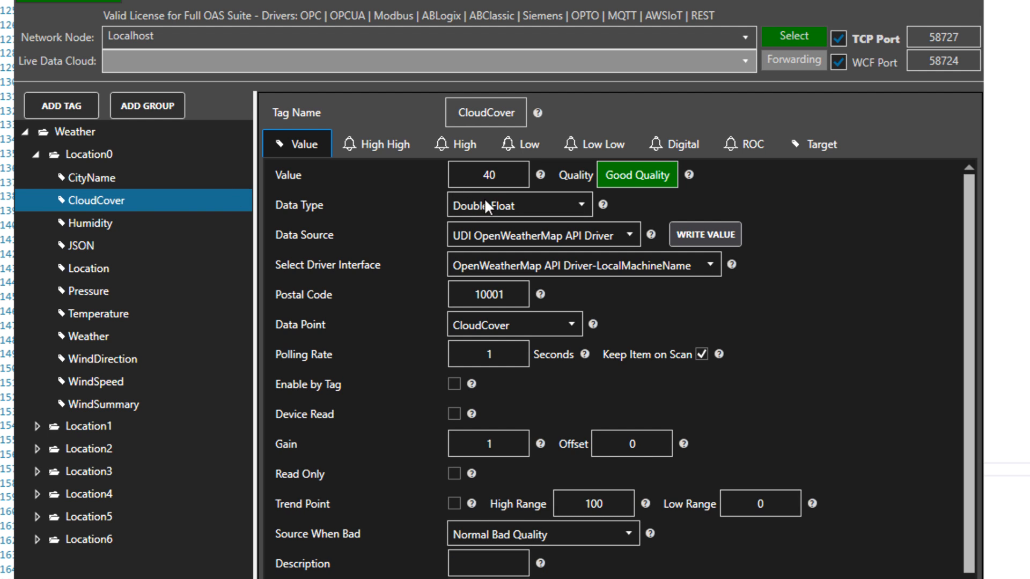
left_click(90, 223)
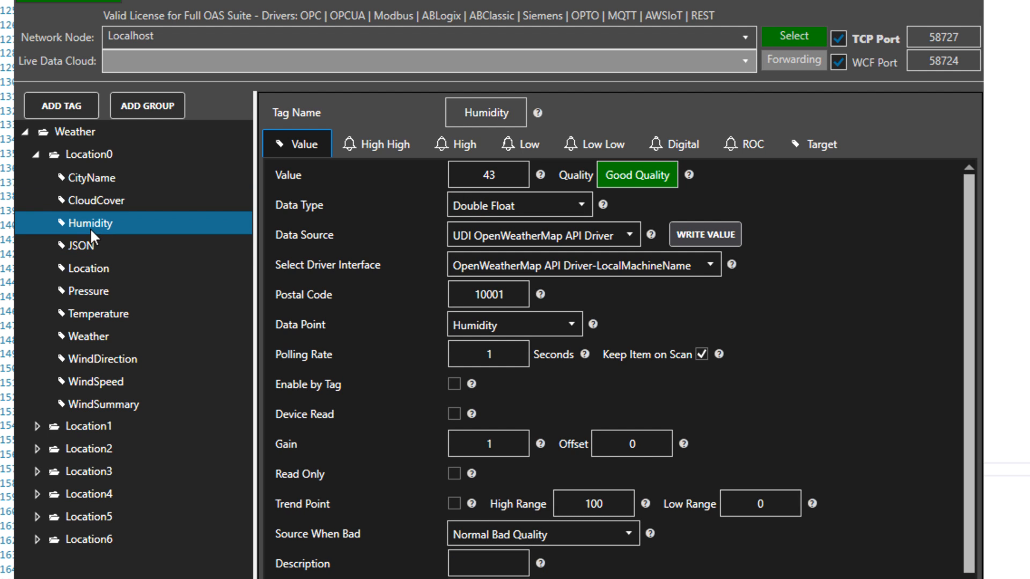
mouse_move(486, 191)
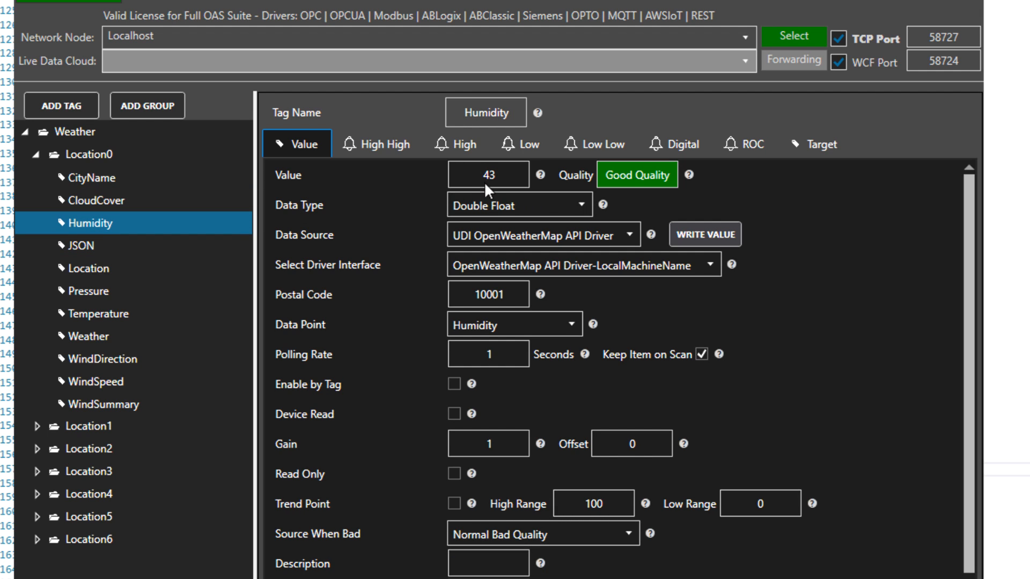
left_click(83, 245)
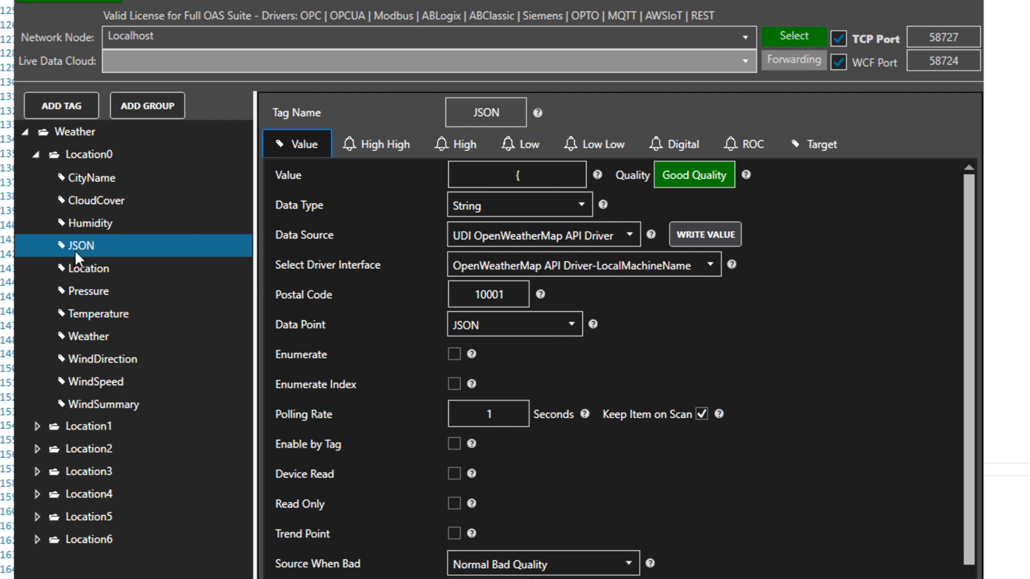
Step: Show the full JSON payload, then the Location and Pressure (1019) tags
left_click(517, 174)
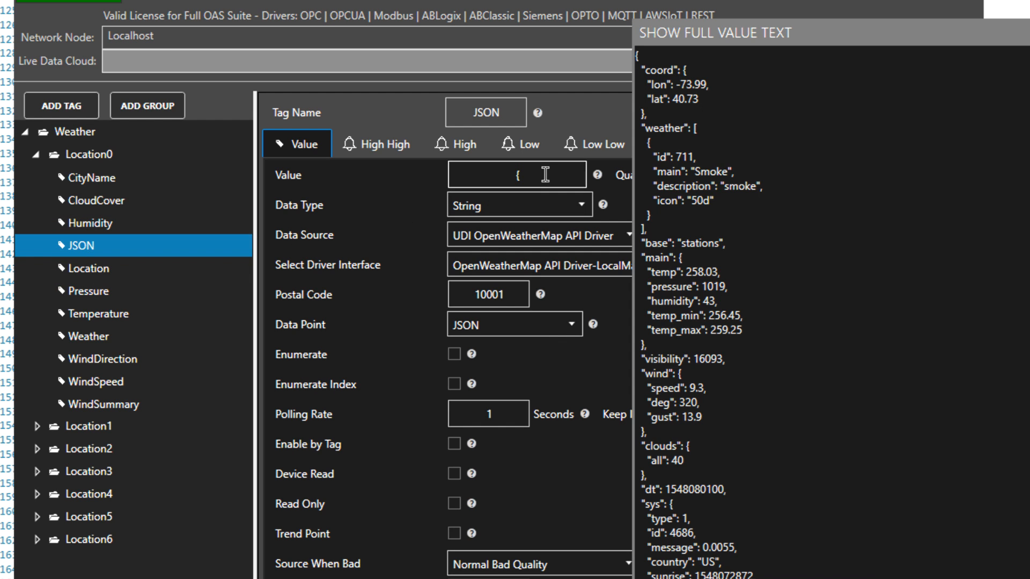
mouse_move(725, 96)
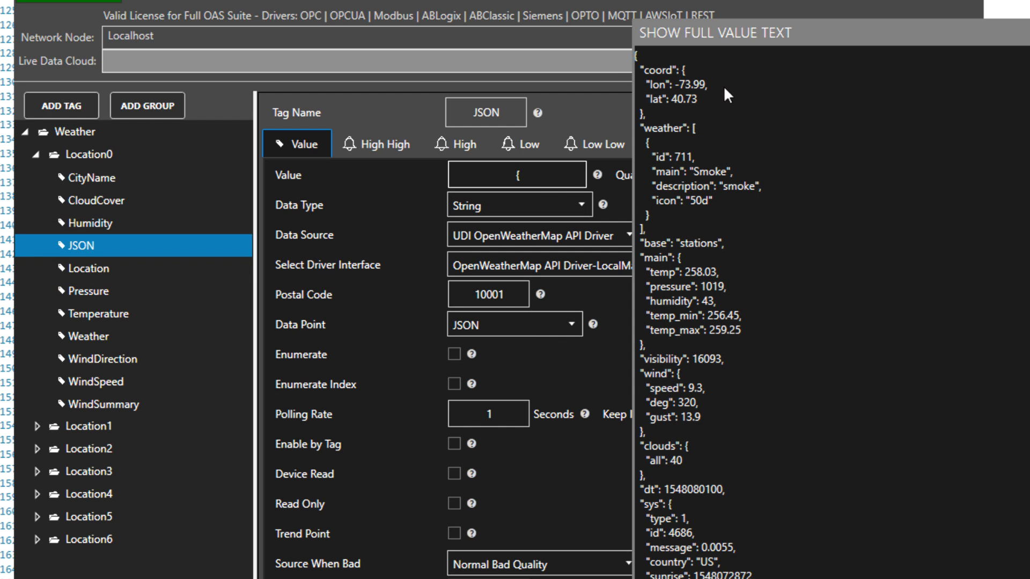
mouse_move(736, 340)
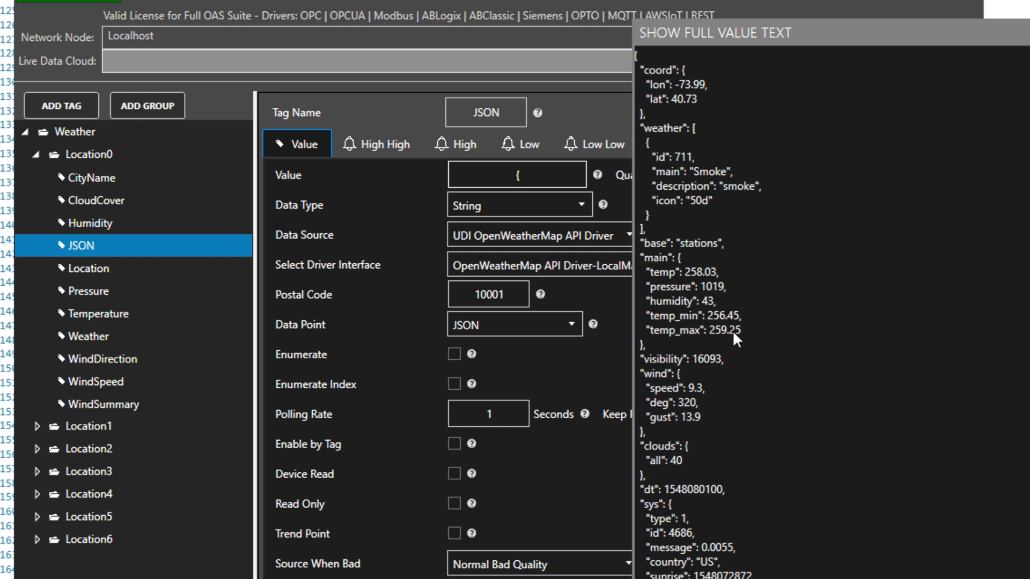
left_click(89, 268)
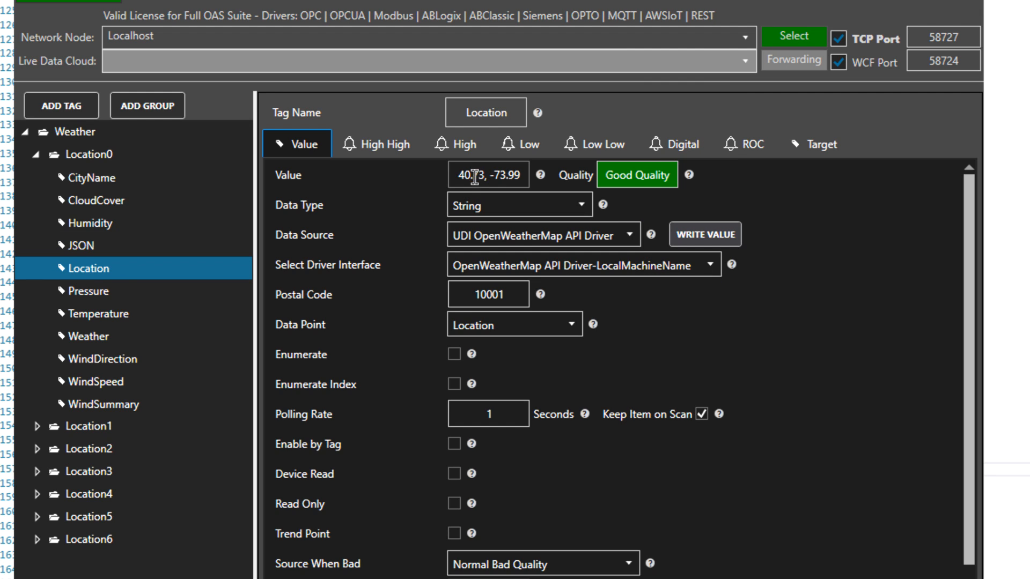
left_click(89, 291)
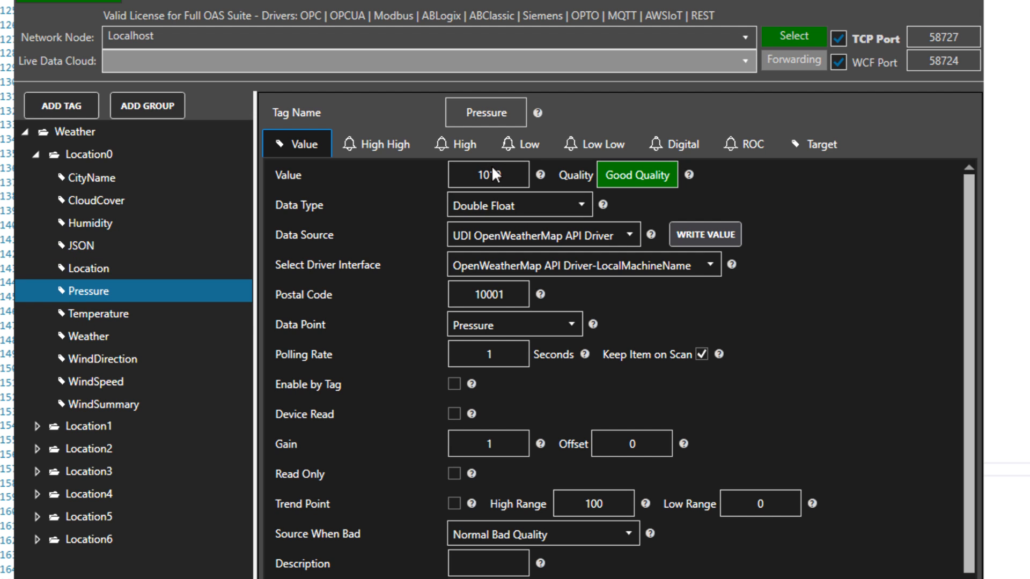
Step: View the Temperature, WindDirection, WindSpeed and WindSummary tags of Location0
left_click(98, 313)
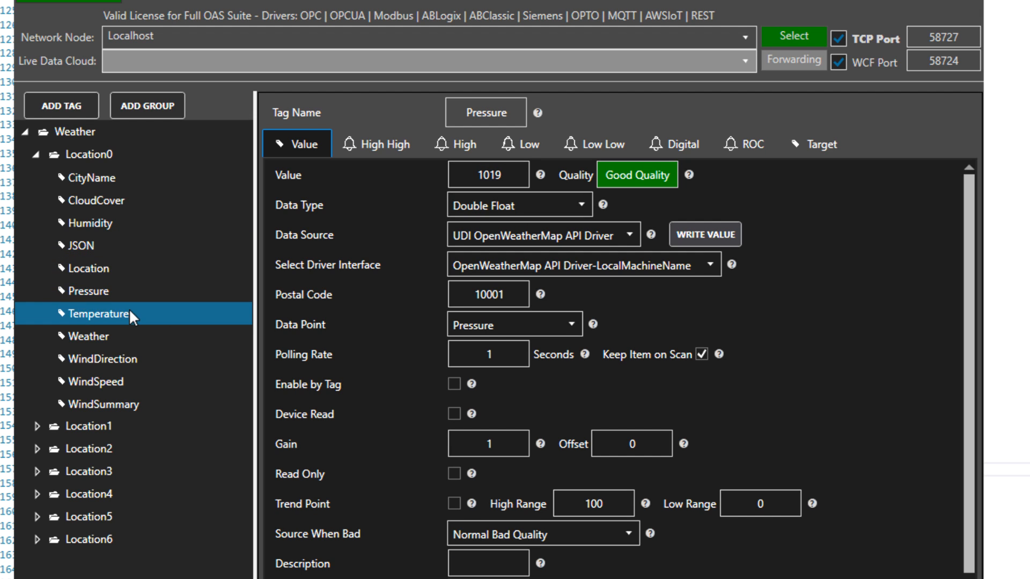
left_click(102, 358)
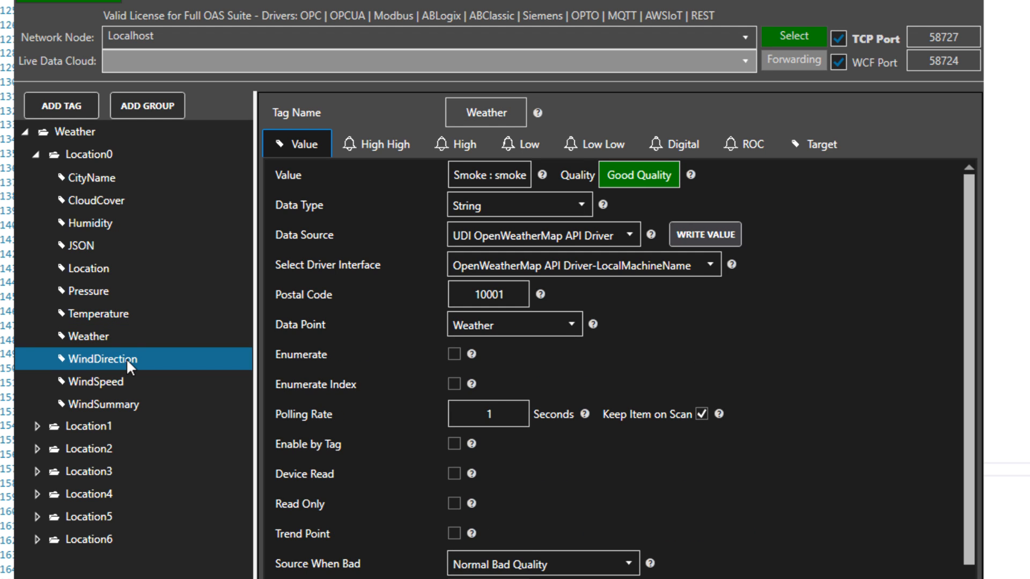
left_click(99, 382)
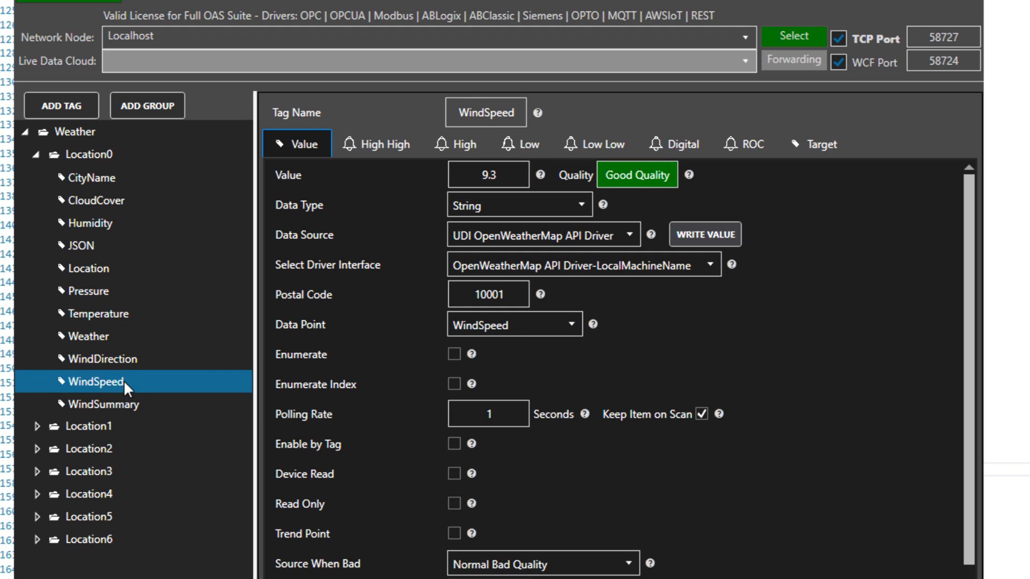
left_click(103, 404)
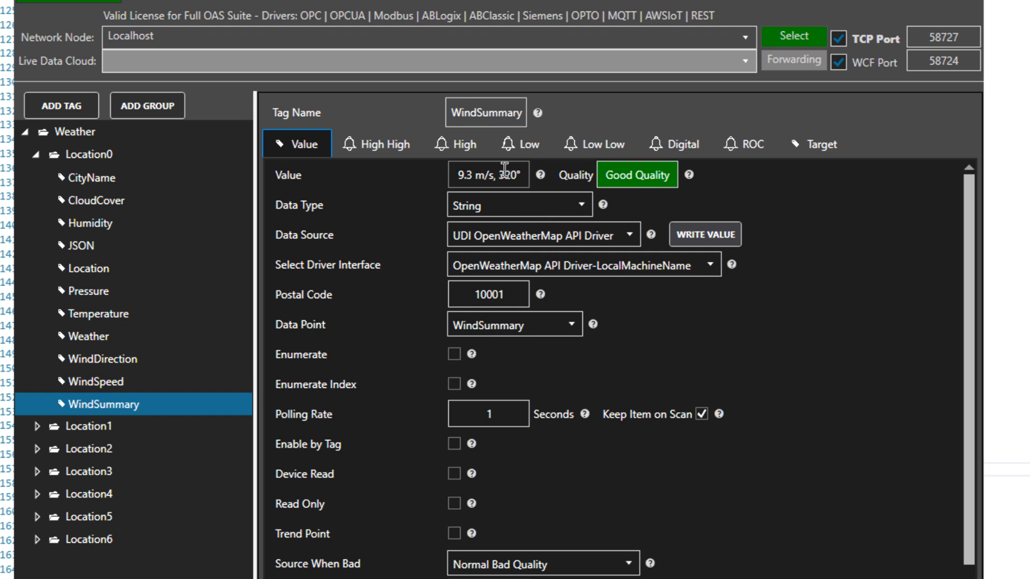
mouse_move(505, 210)
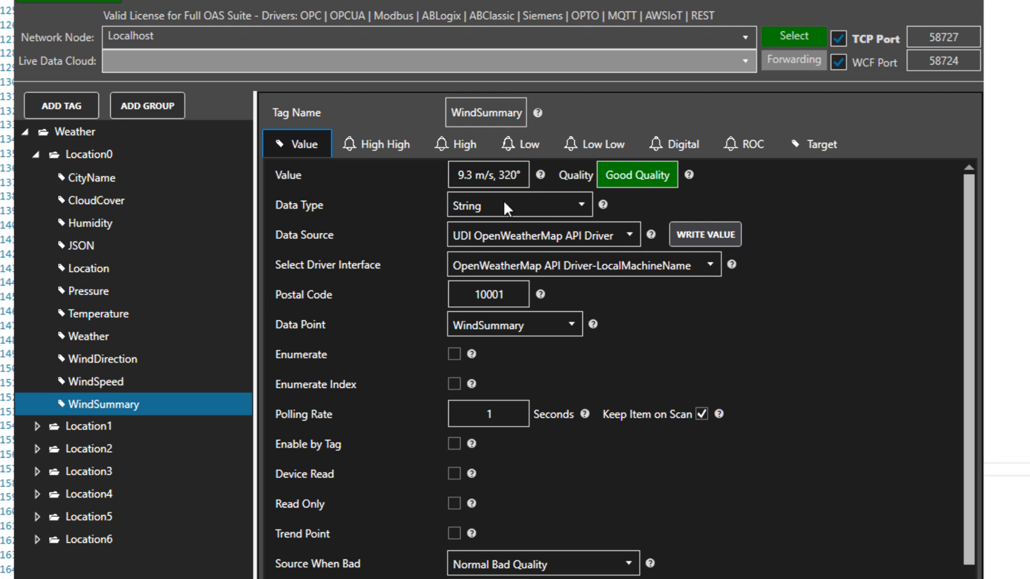
Step: Check CityName tags of Location1–Location5 (Kailua, Berlin, Rome, Barcelona), then collapse the tree
left_click(38, 155)
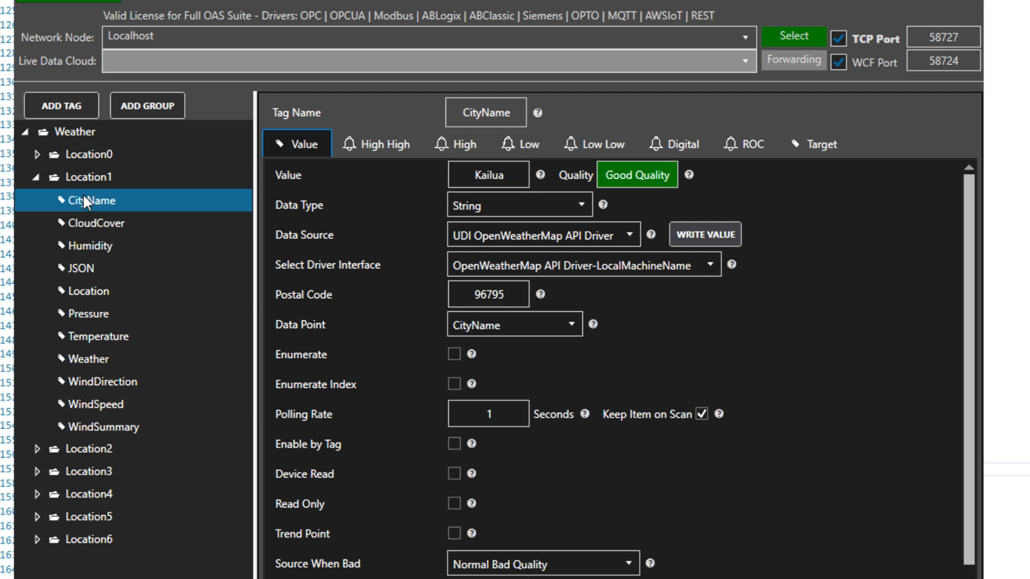
mouse_move(433, 298)
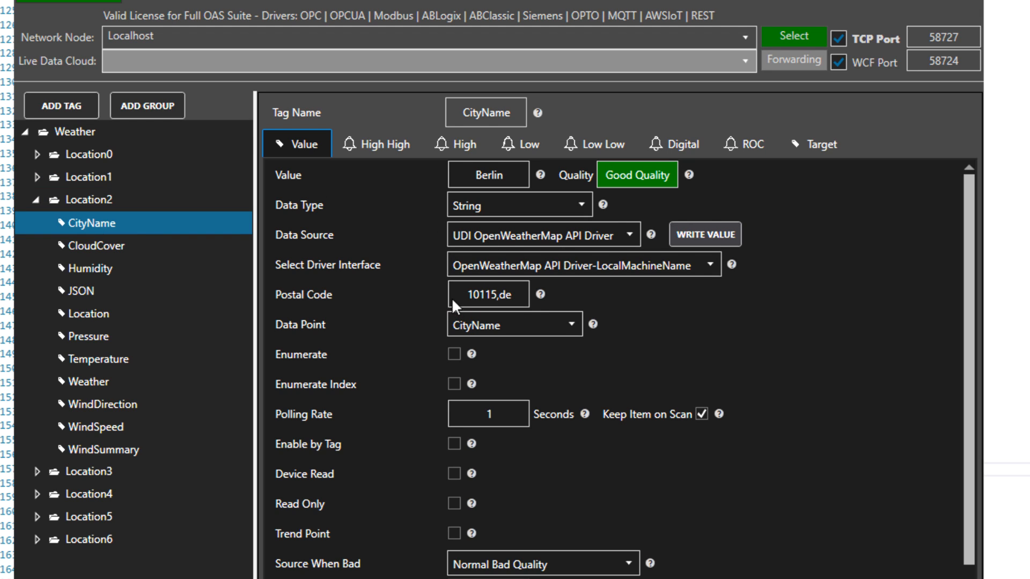
mouse_move(480, 318)
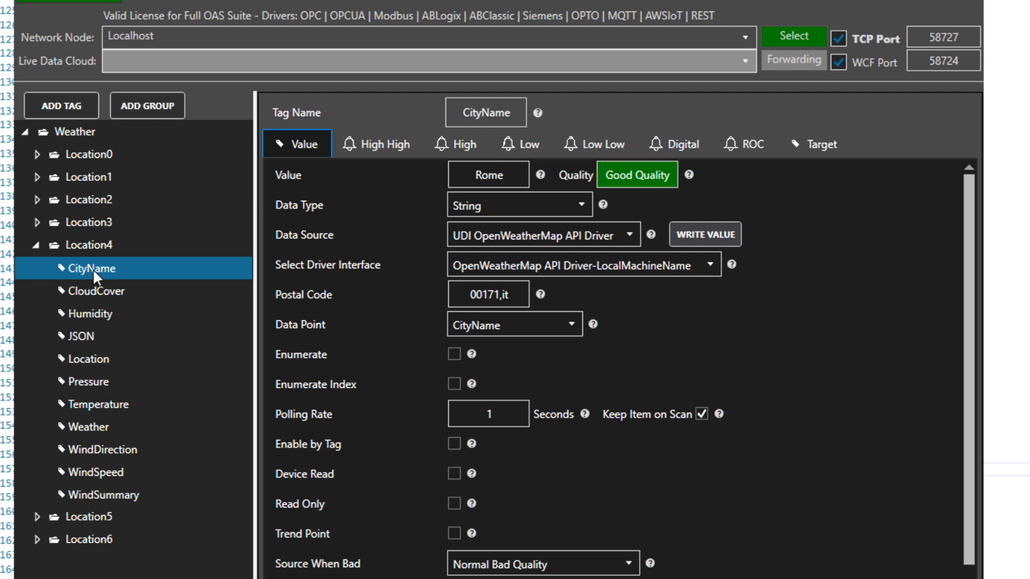
left_click(92, 267)
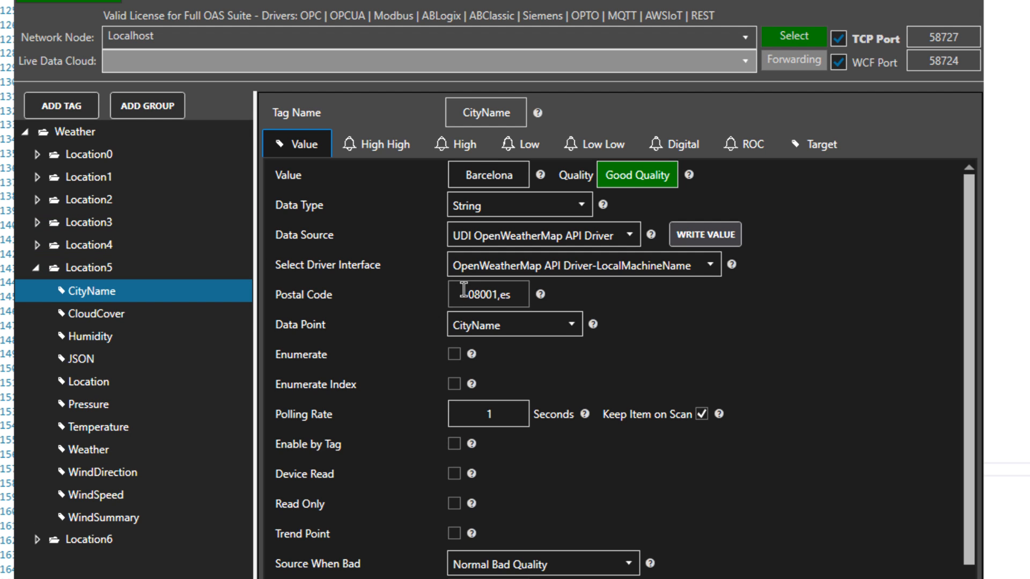
left_click(89, 154)
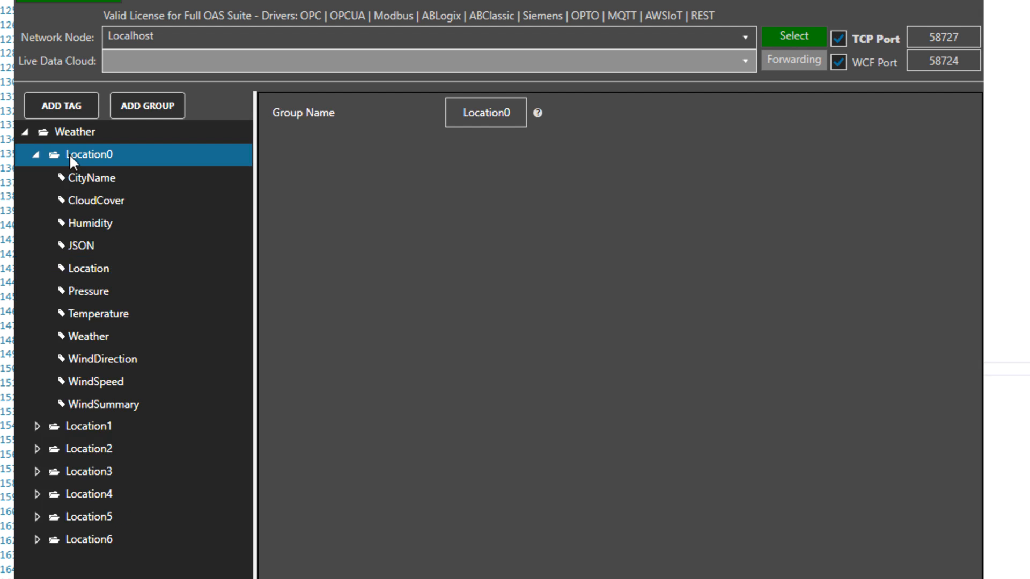
Step: Start adding a new tag to the top-level Weather group
left_click(76, 131)
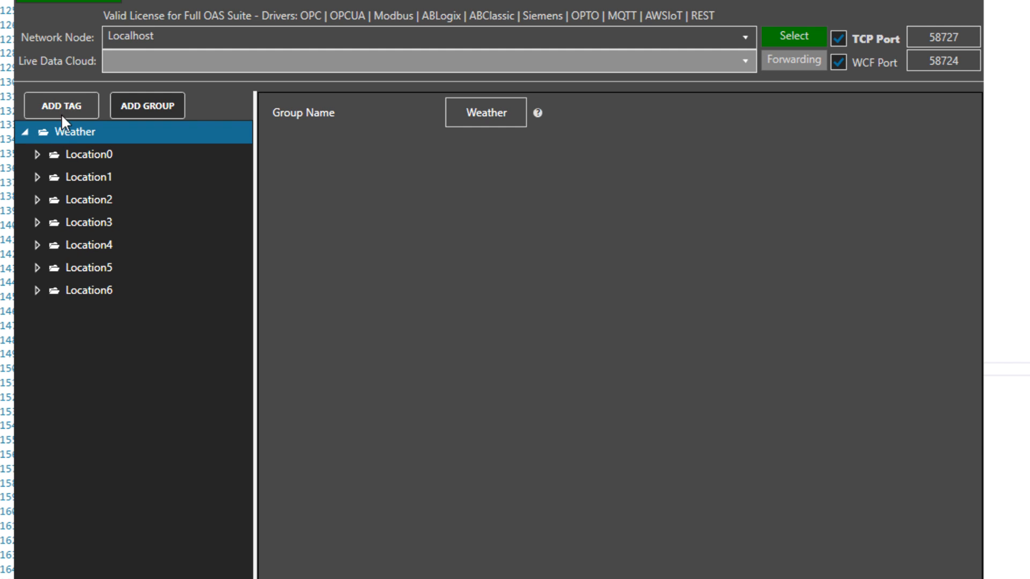
left_click(60, 106)
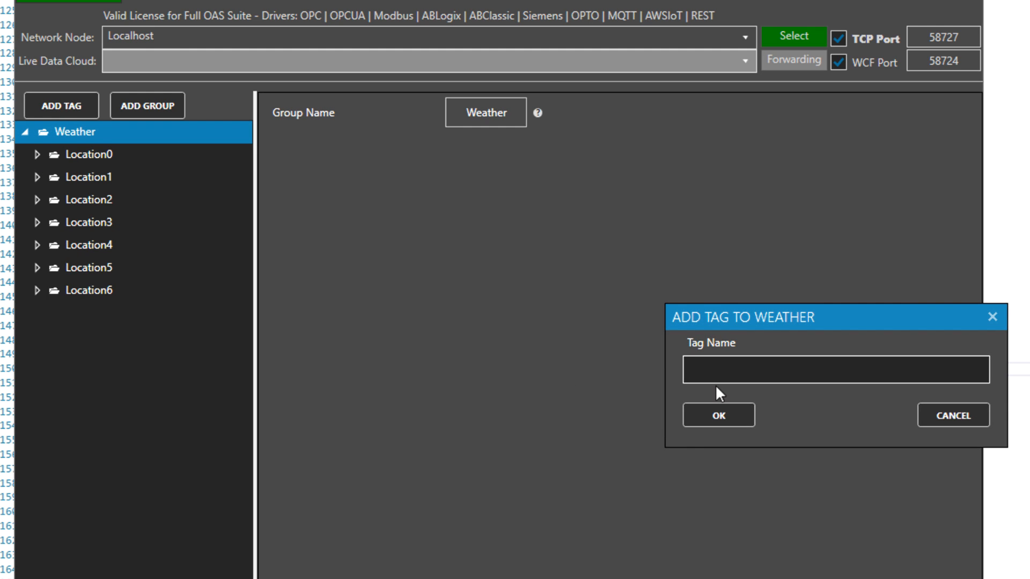
Step: Create SYRTemp reading Temperature in Fahrenheit for postal code 13210
left_click(718, 415)
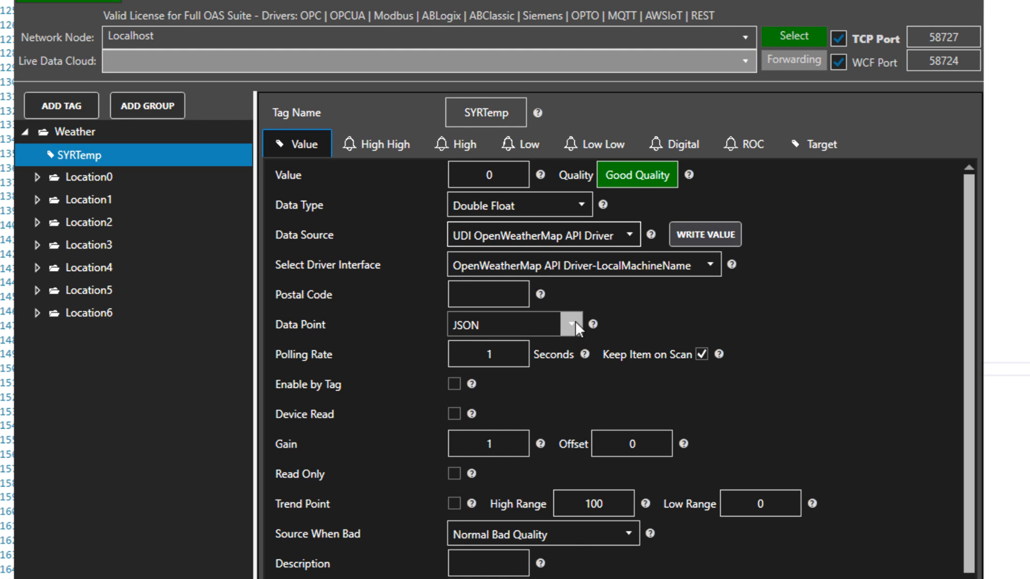
left_click(566, 324)
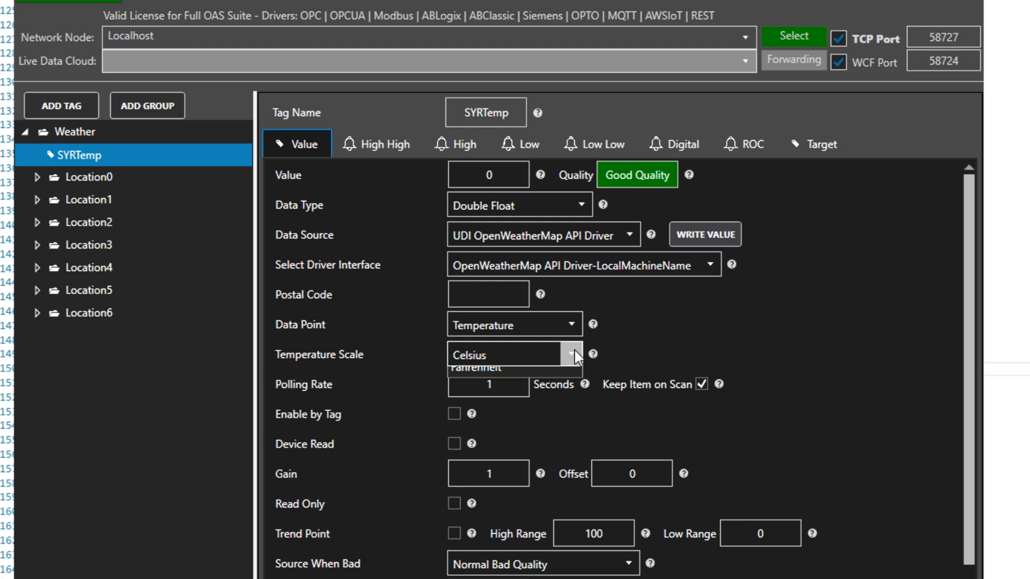
left_click(476, 368)
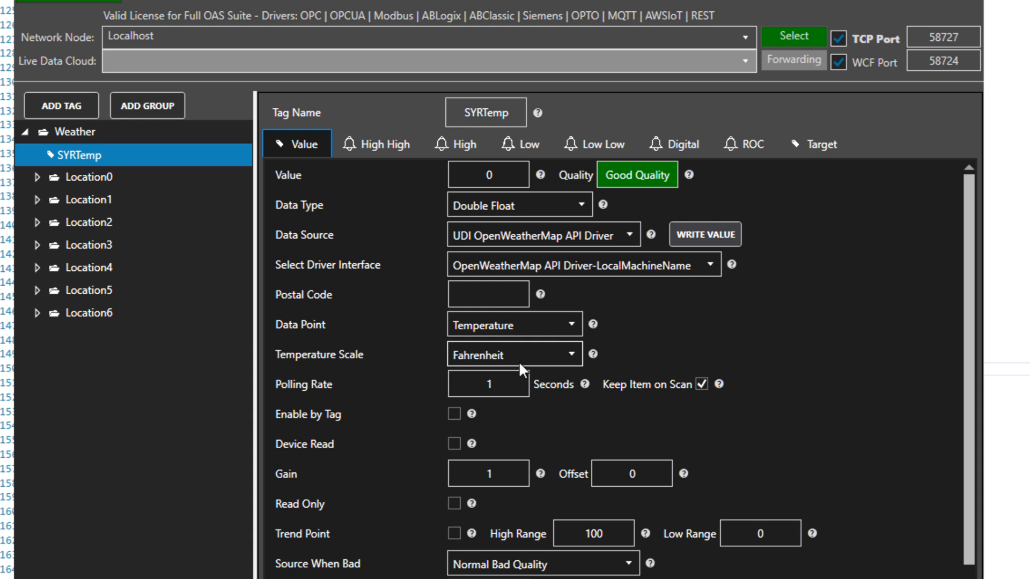
type("1")
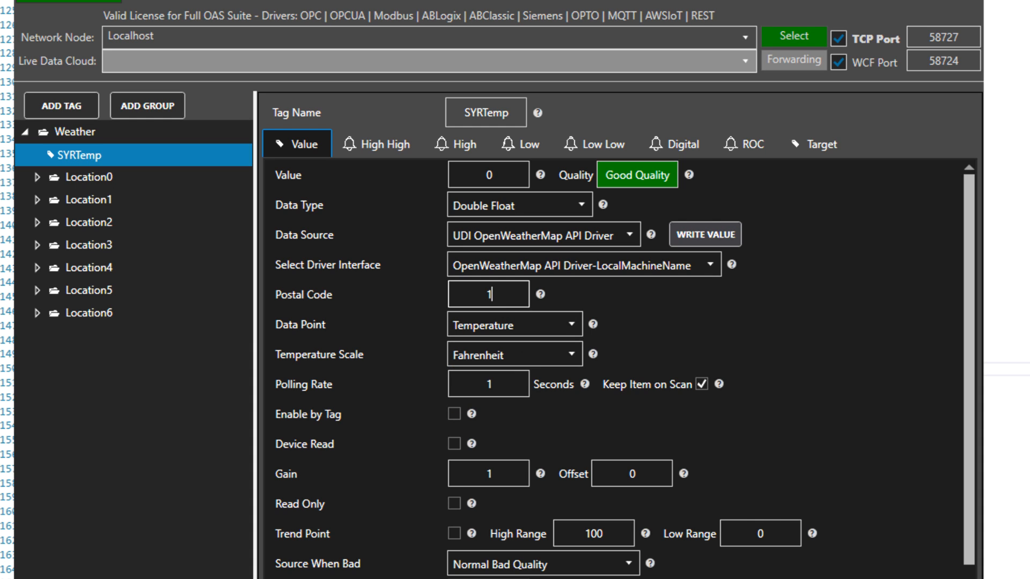
type("13210")
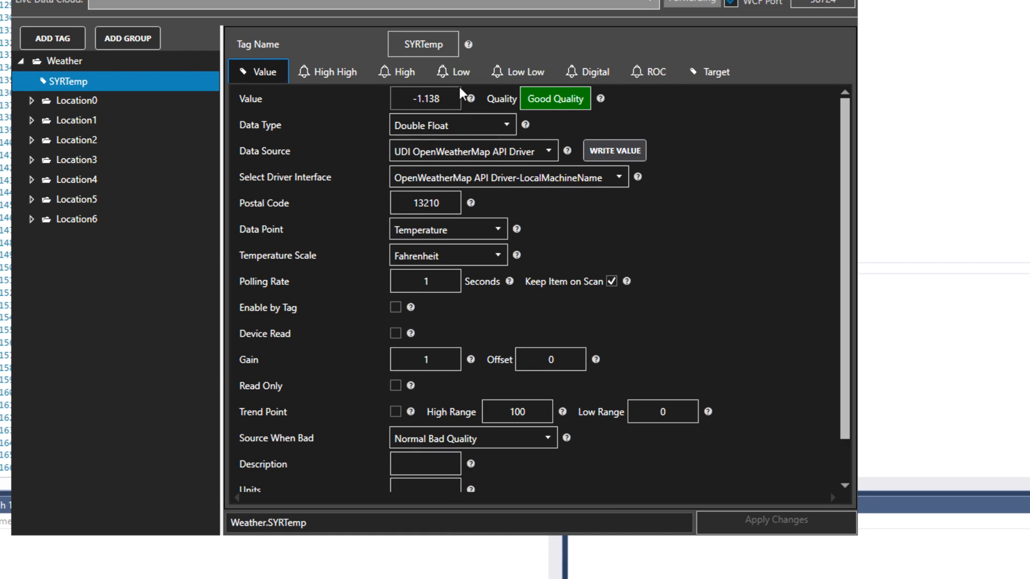
mouse_move(481, 238)
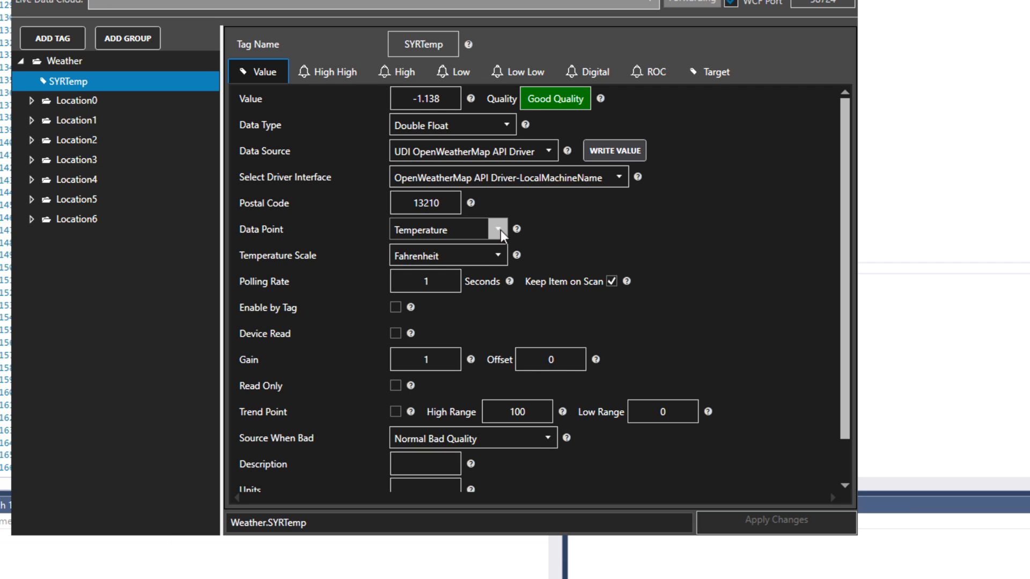
mouse_move(498, 255)
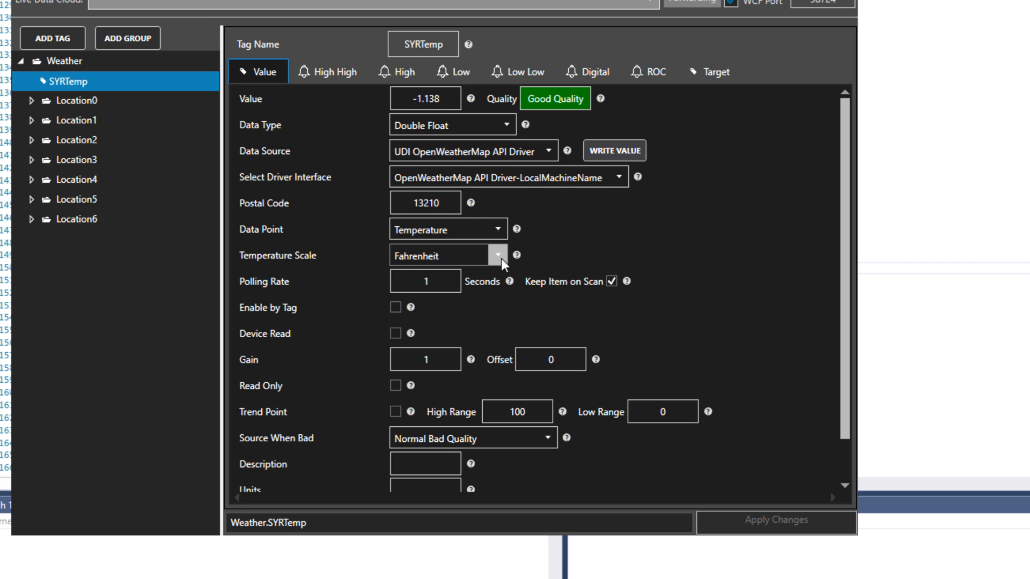
Step: Change SYRTemp's temperature scale to Celsius and apply, reading −18.41
left_click(495, 255)
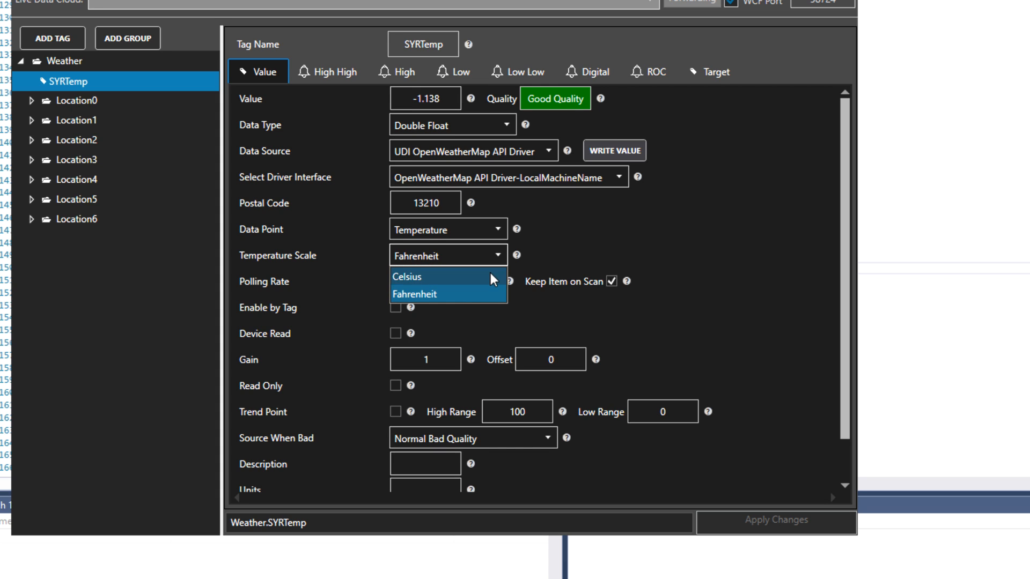
left_click(408, 276)
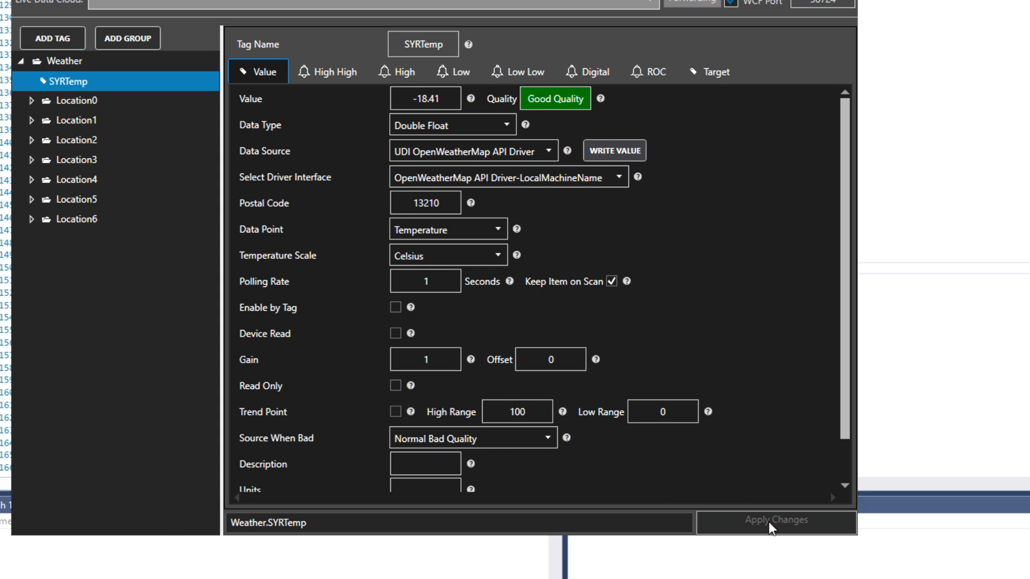
left_click(498, 230)
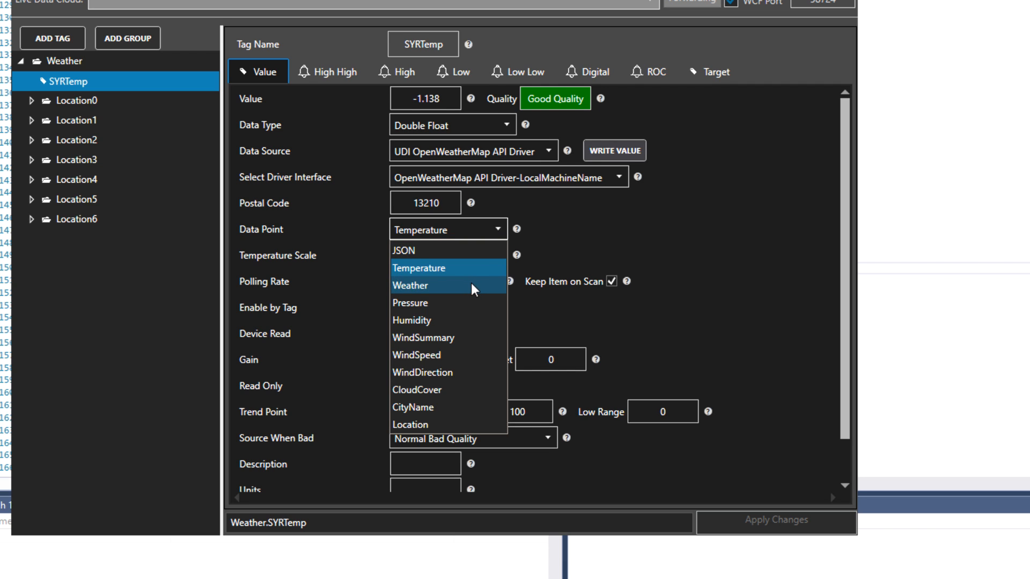
Step: Set SYRTemp's data point to Weather and data type to String, applying to read "Snow : snow"
left_click(411, 285)
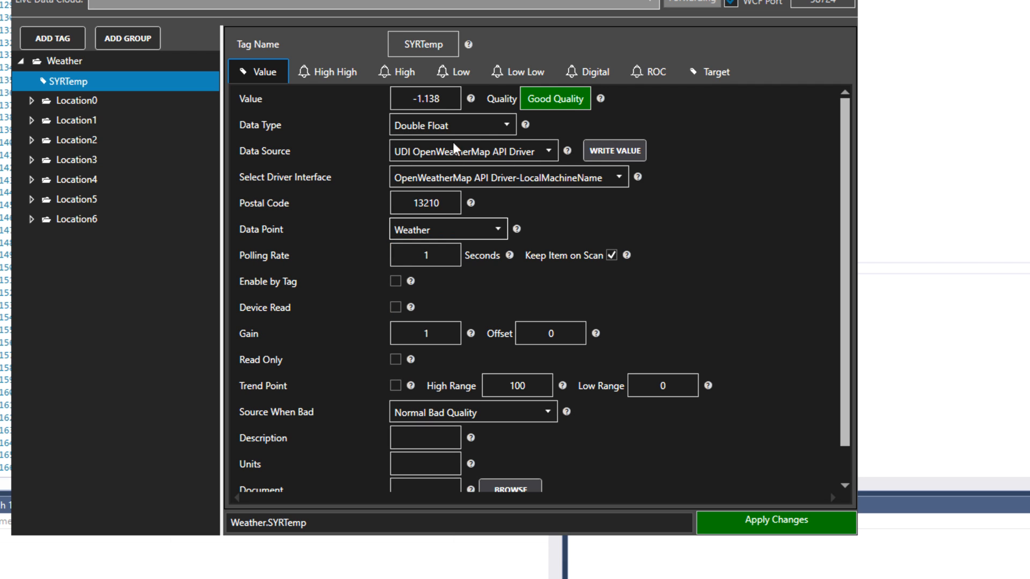
left_click(449, 124)
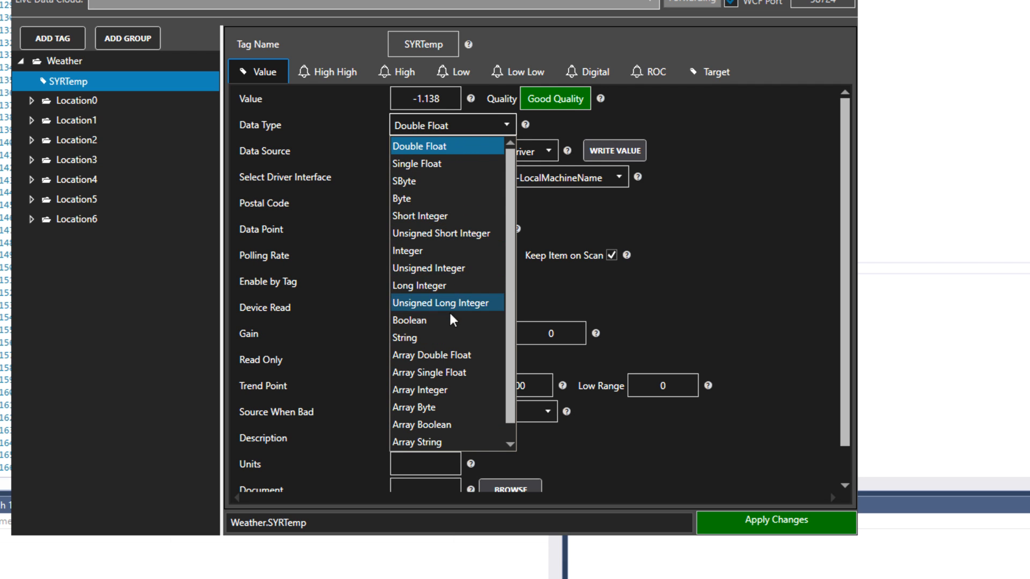
left_click(405, 338)
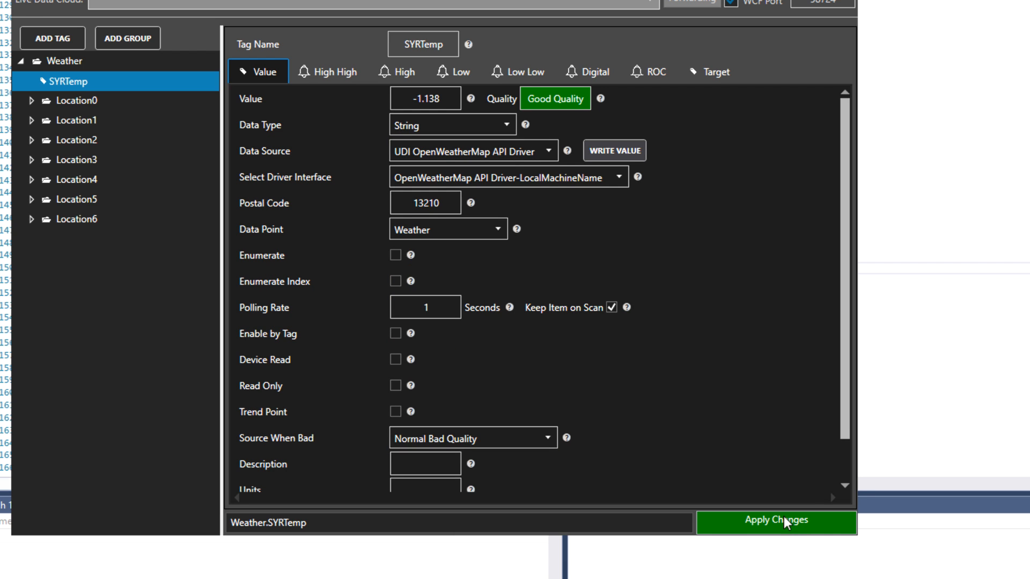
left_click(775, 523)
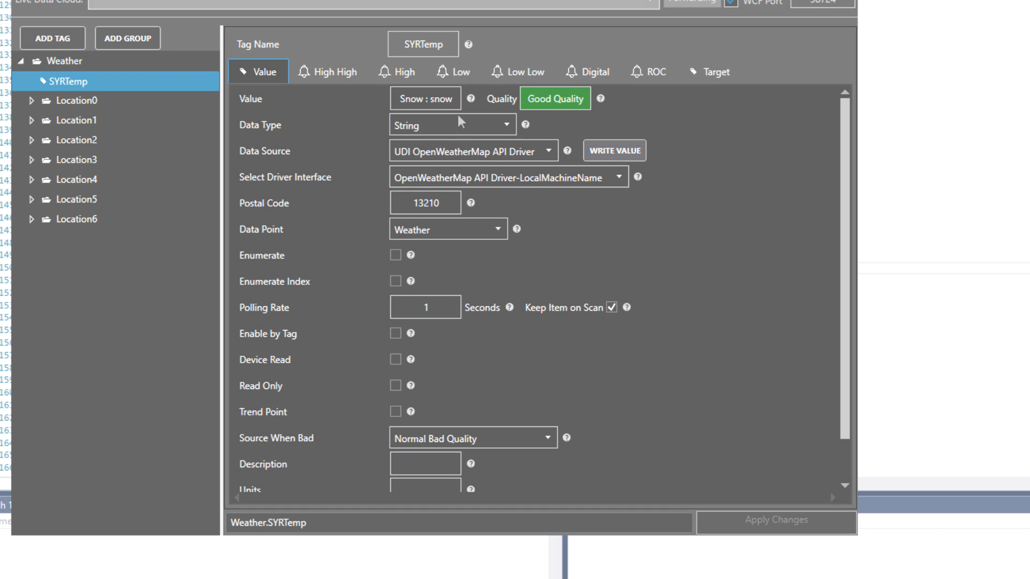